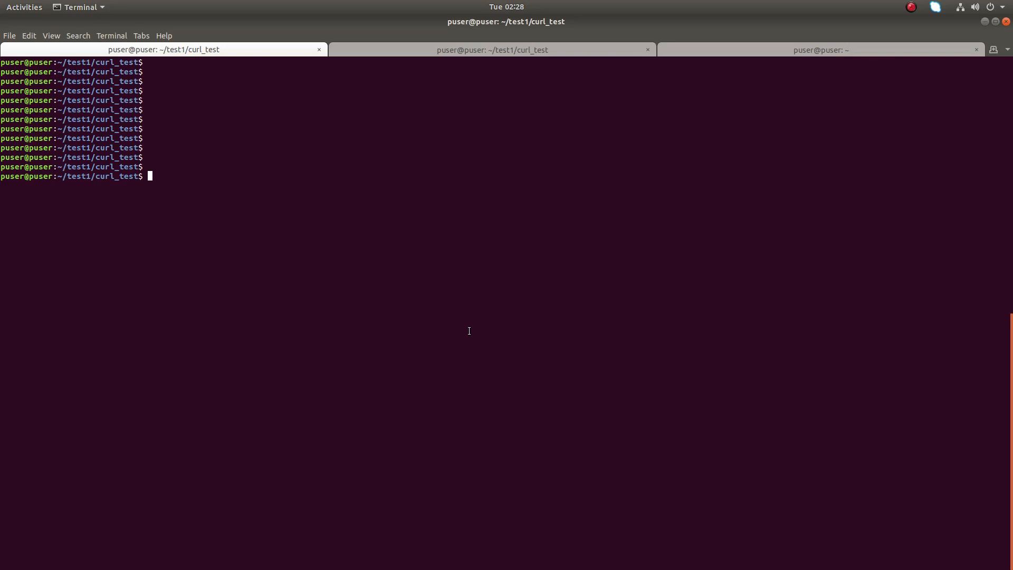
Run cat mydata.json to print its one-line JSON with job "leader" and name "Sam"
key(Return)
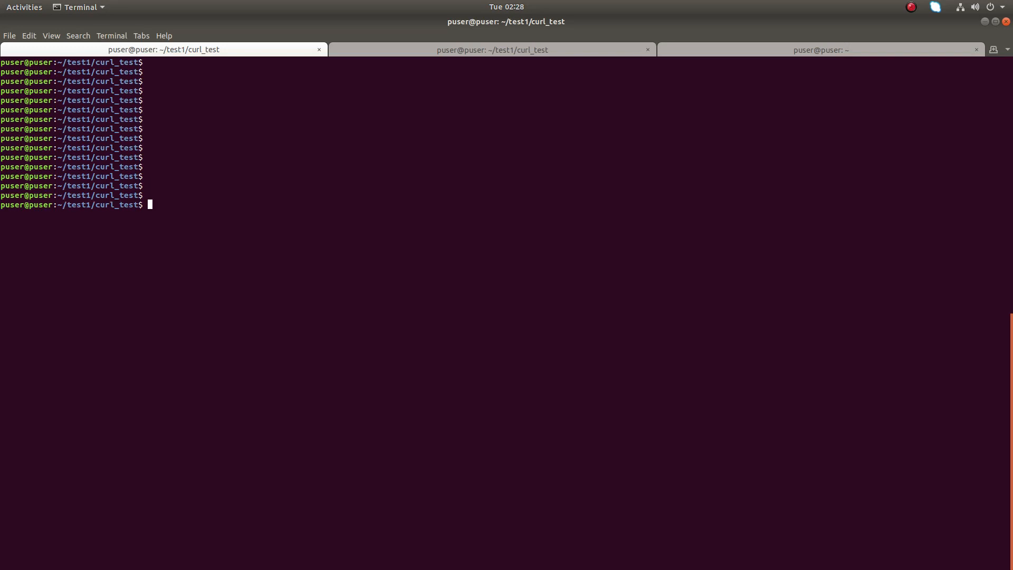
text(cat m)
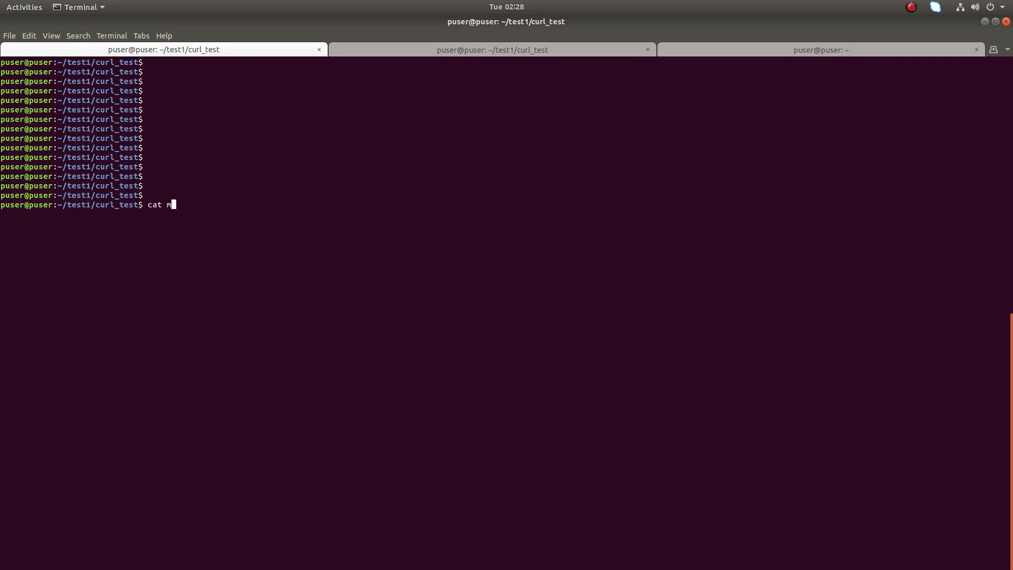
text(ydata.json)
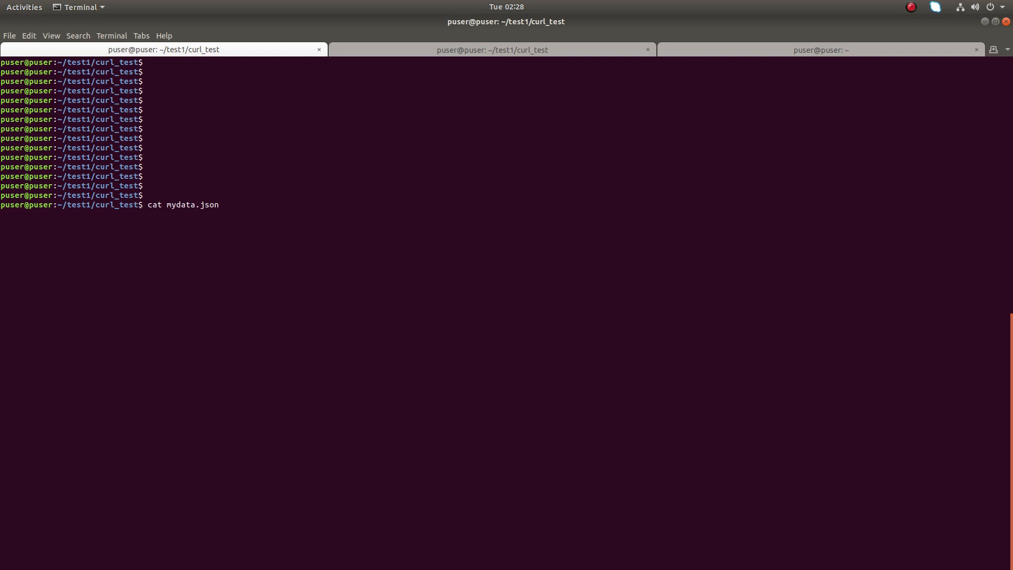
key(Return)
text(cat mydata.json)
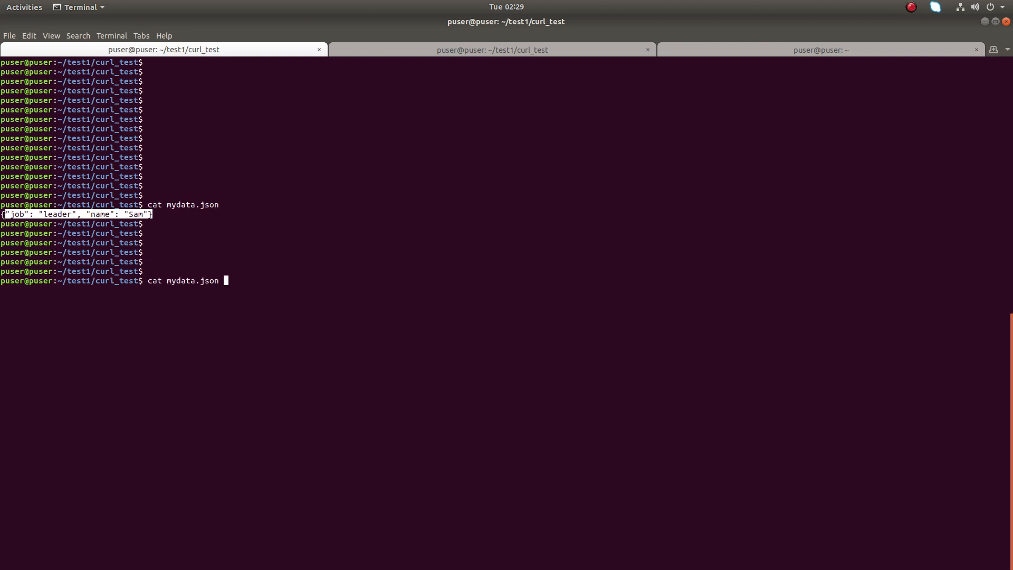
Pipe cat mydata.json through python -m json.tool to print indented JSON
text(| python -m json.tool)
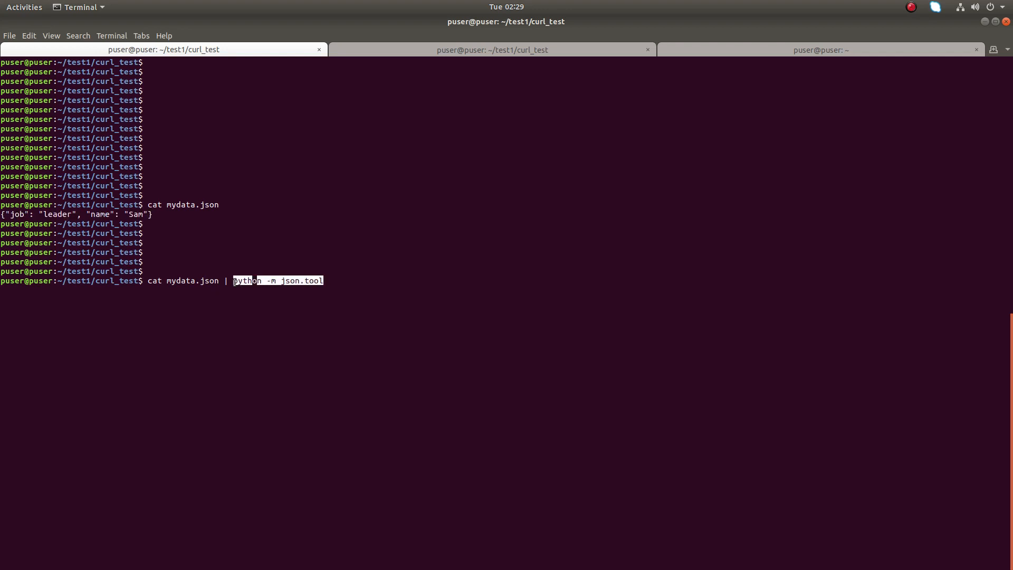
mouse_move(436, 308)
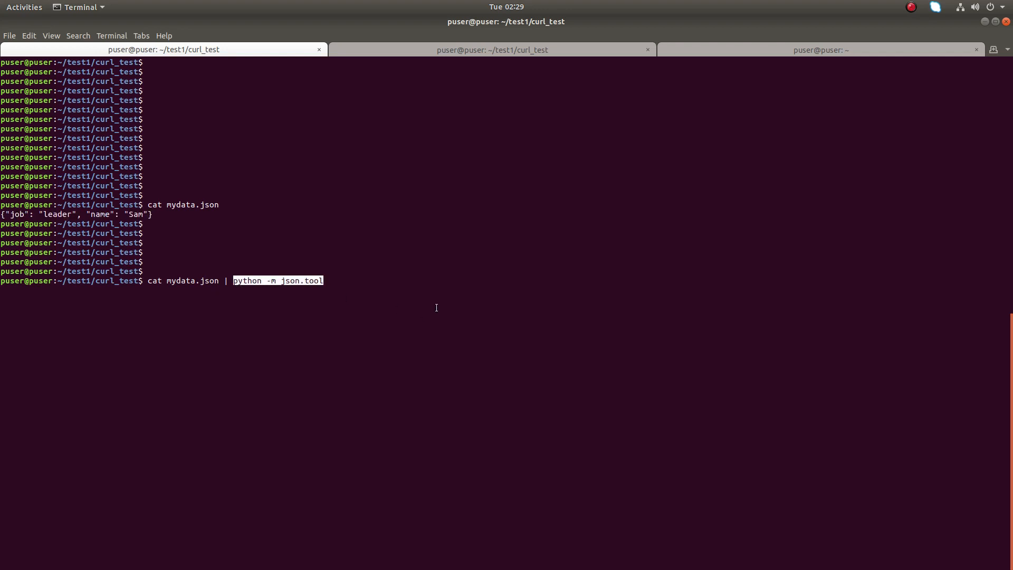
key(Return)
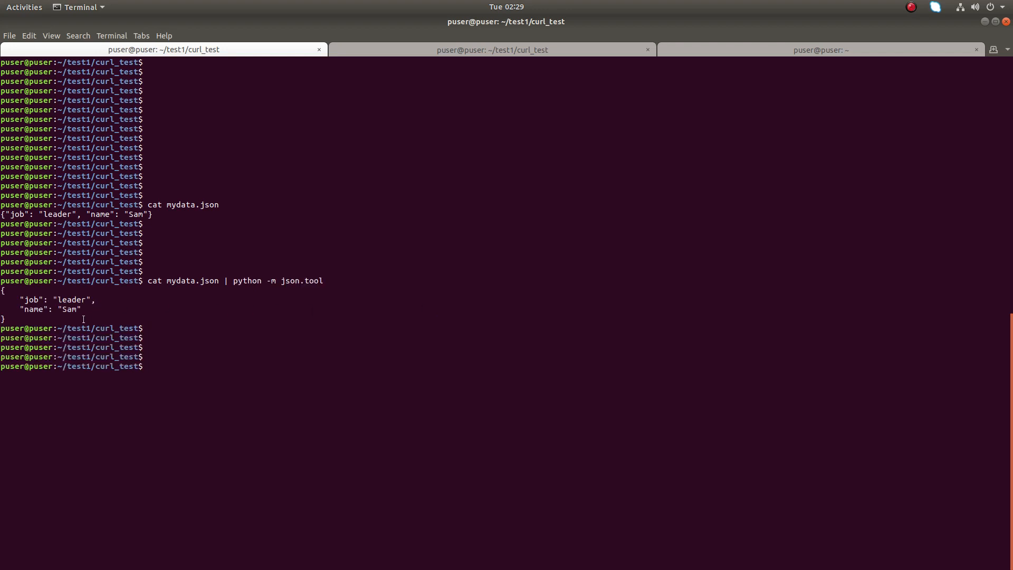
mouse_move(173, 264)
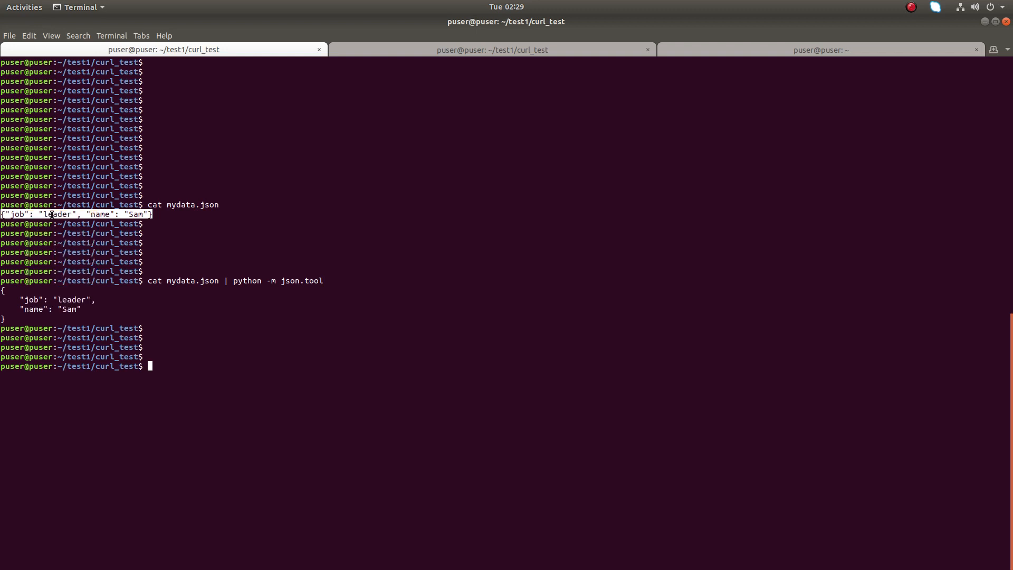
Echo the JSON string '{"job": "leader", "name": "Sam"}'
text(echo)
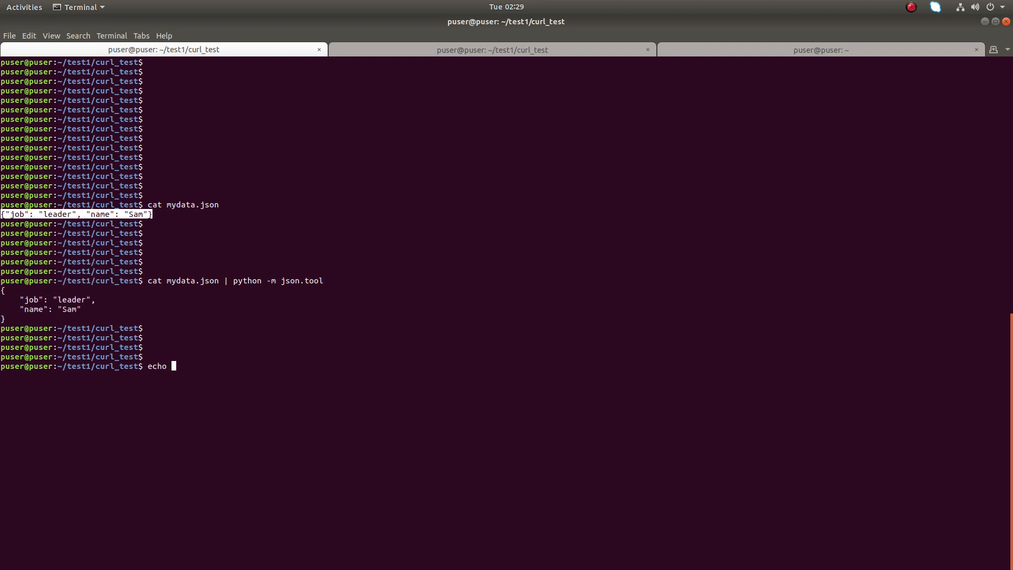
text('{"job": "leader", "name": "Sam"}')
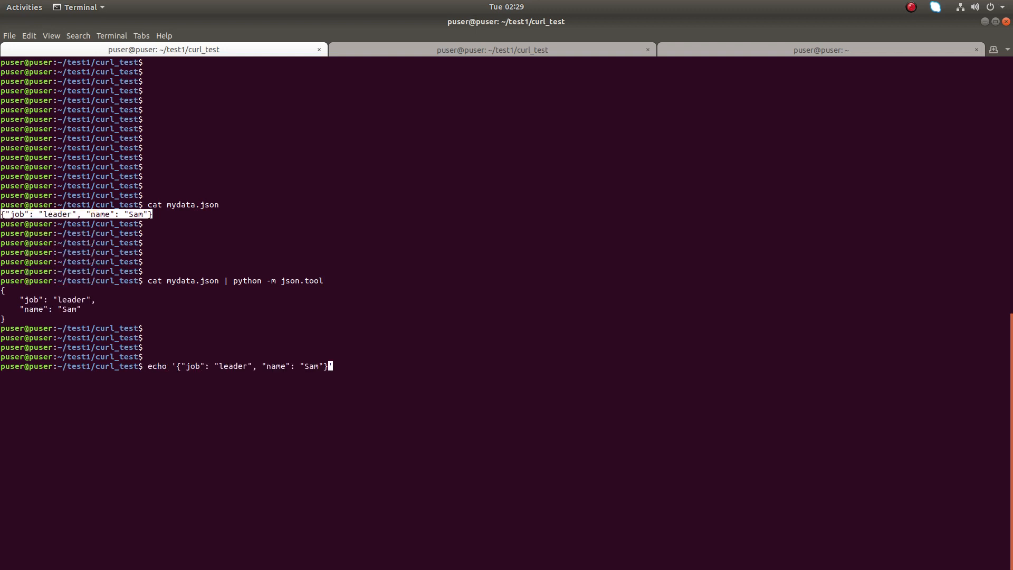
key(Return)
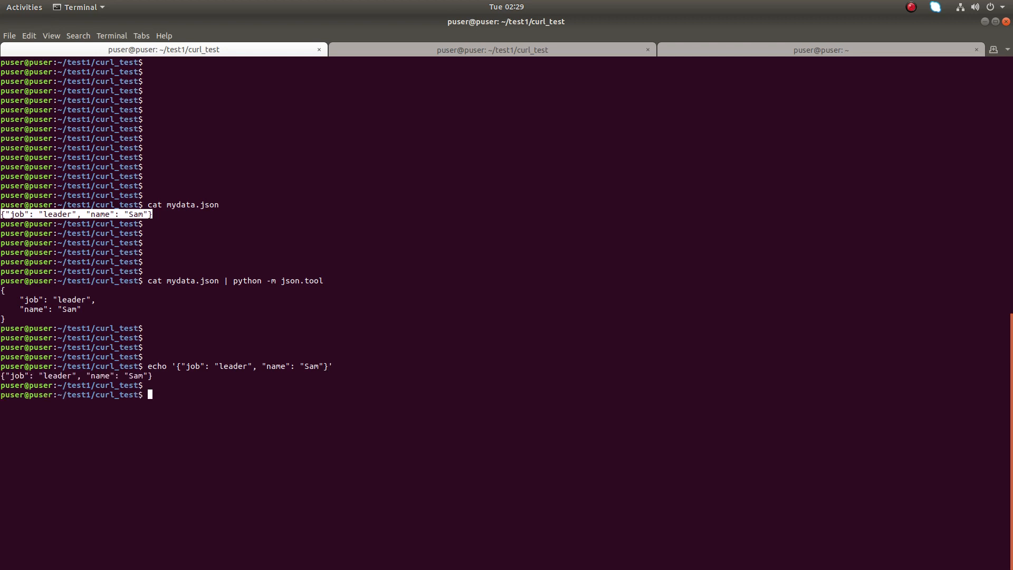
Pipe the echoed JSON through python -m json.tool, fixing the duplicate pipe, to print it indented
text(echo '{"job": "leader", "name": "Sam"}' |)
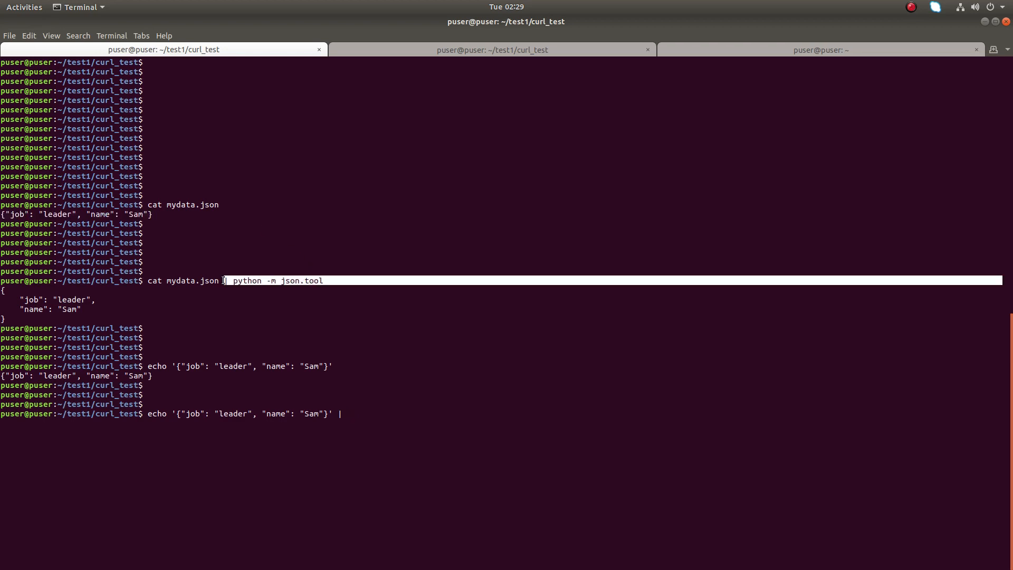
right_click(222, 280)
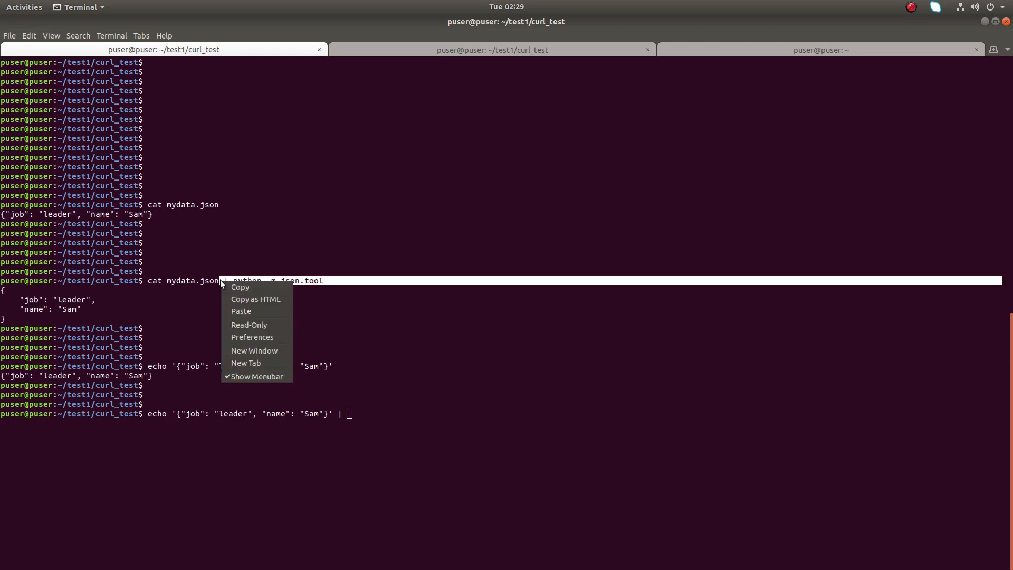
click(241, 311)
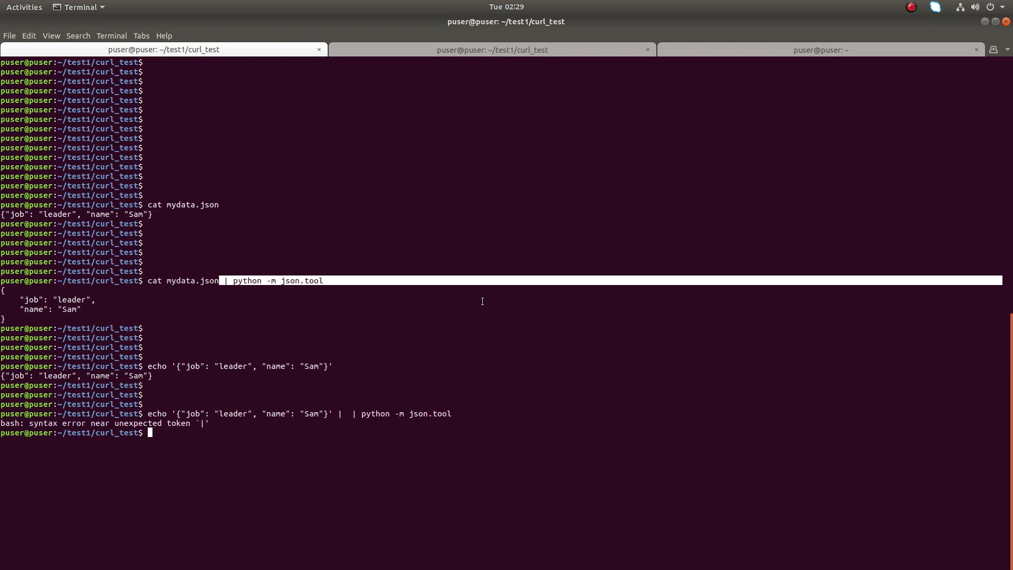
key(Return)
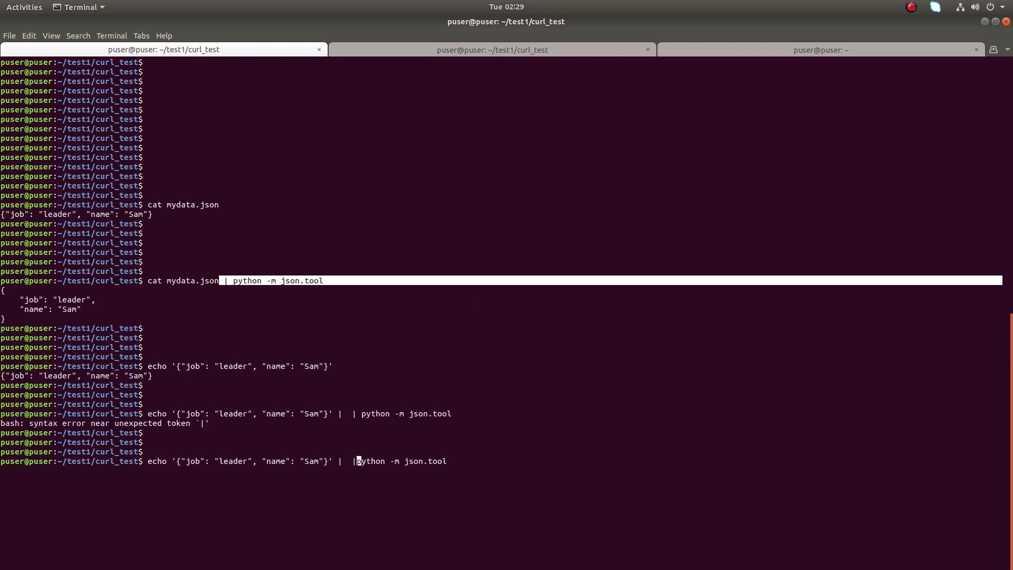
key(Return)
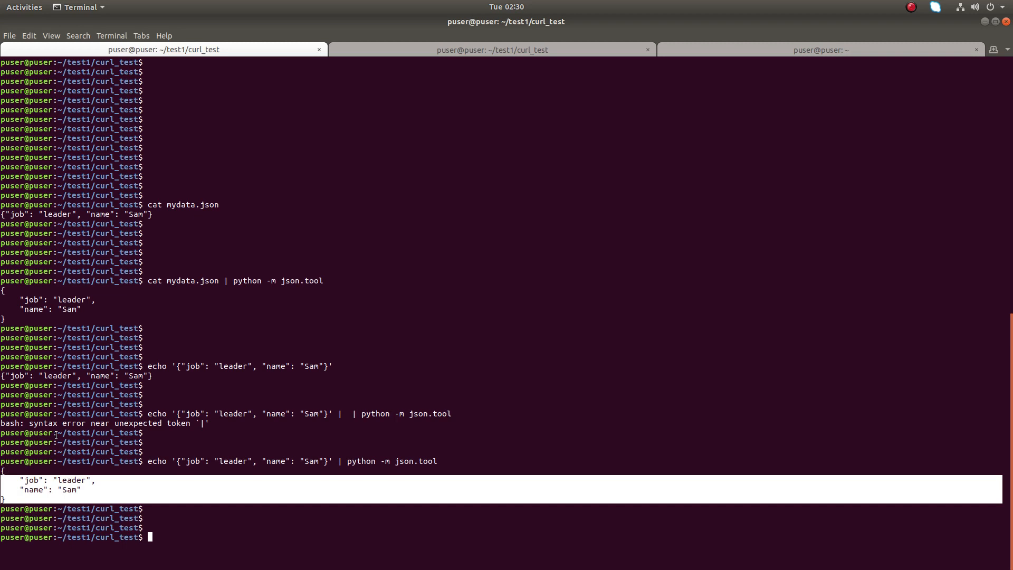
text(clear)
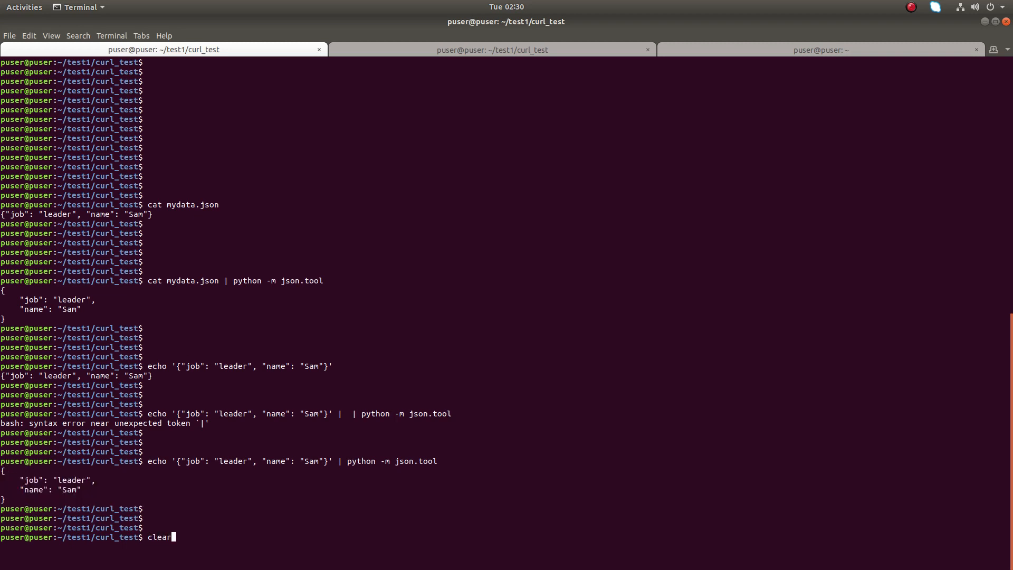
Clear the screen and curl POST the job/name JSON to reqres.in/api/users, returning id 40
key(Return)
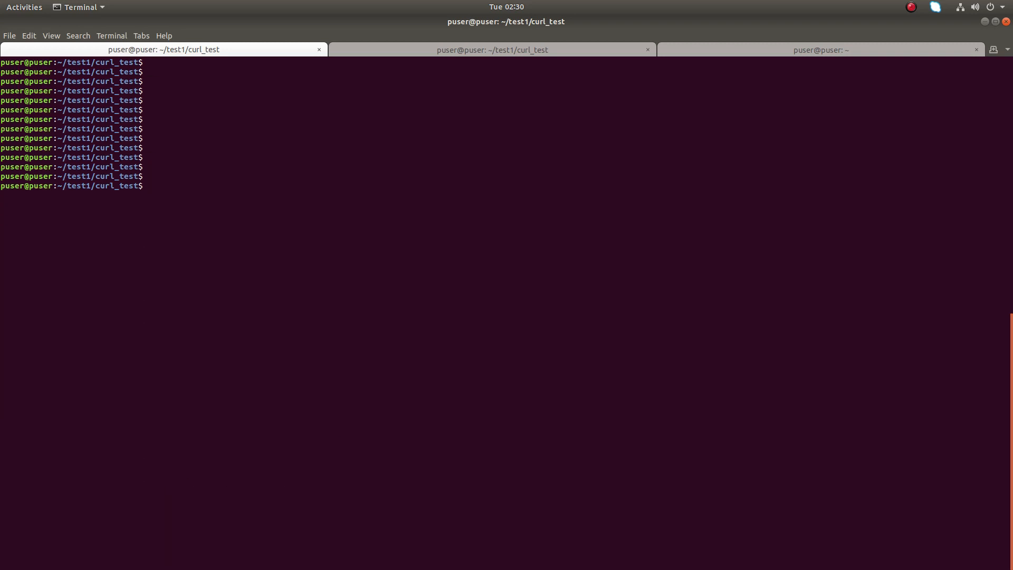
text(curl -d '{"job": "leader", "name": "Sam"}' -H "Content-Type: application/json" -X POST https://reqres.in/api/users)
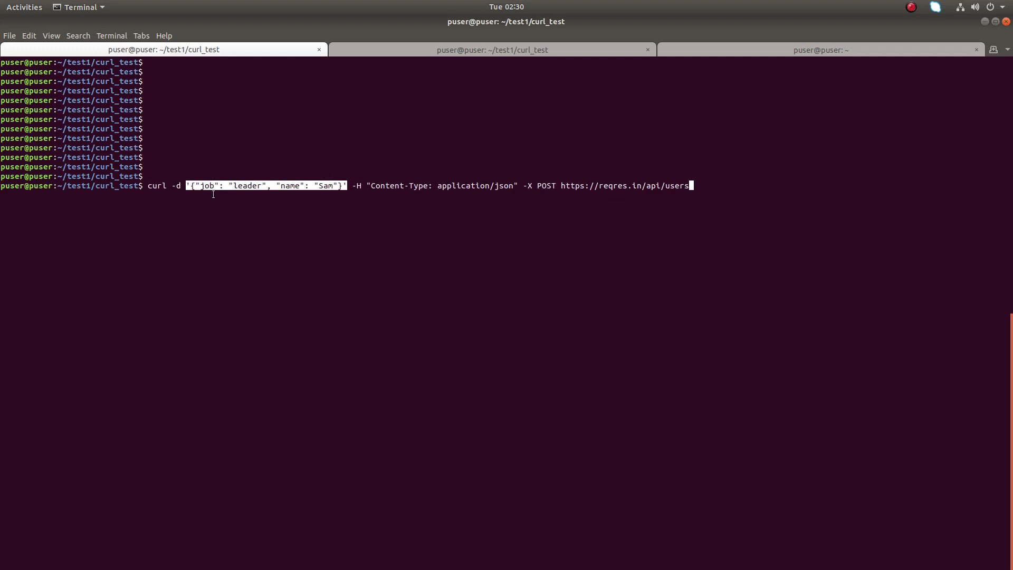
mouse_move(270, 221)
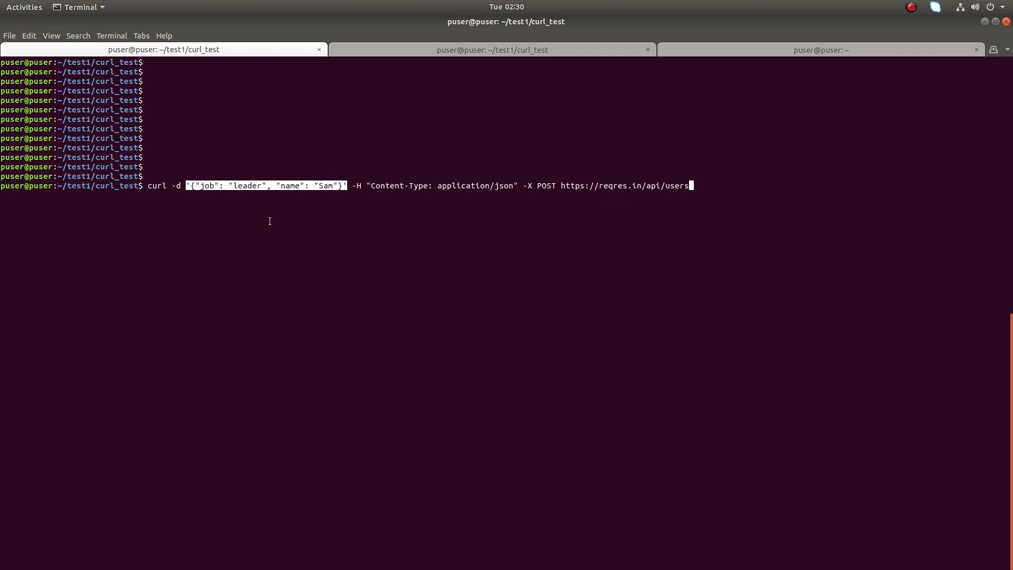
key(Return)
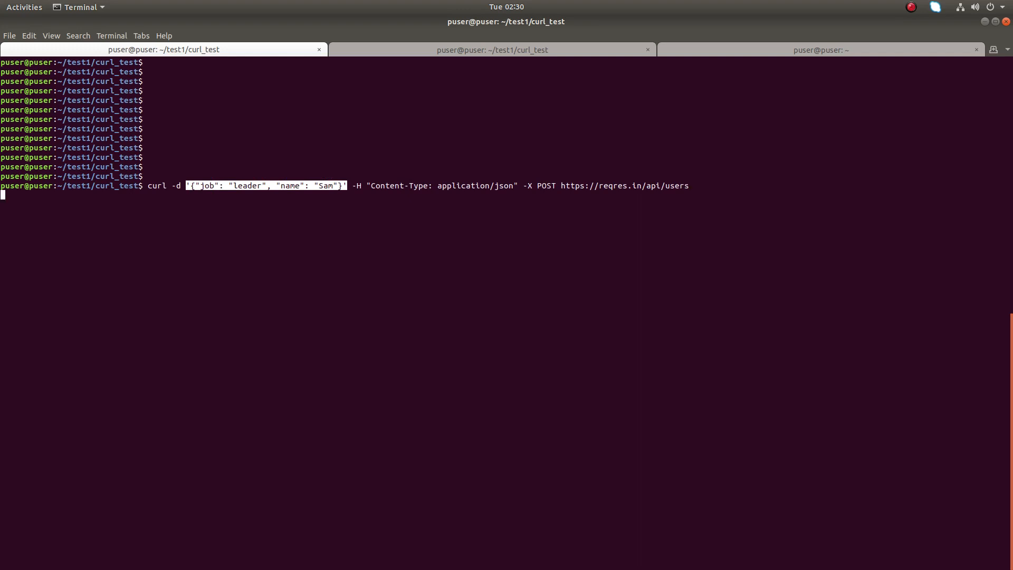
key(Return)
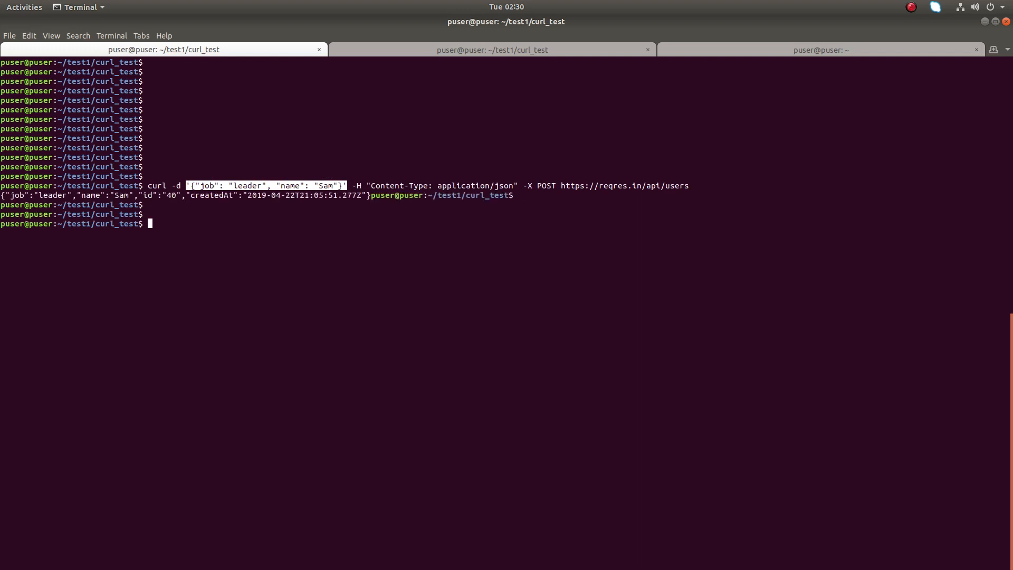
key(Return)
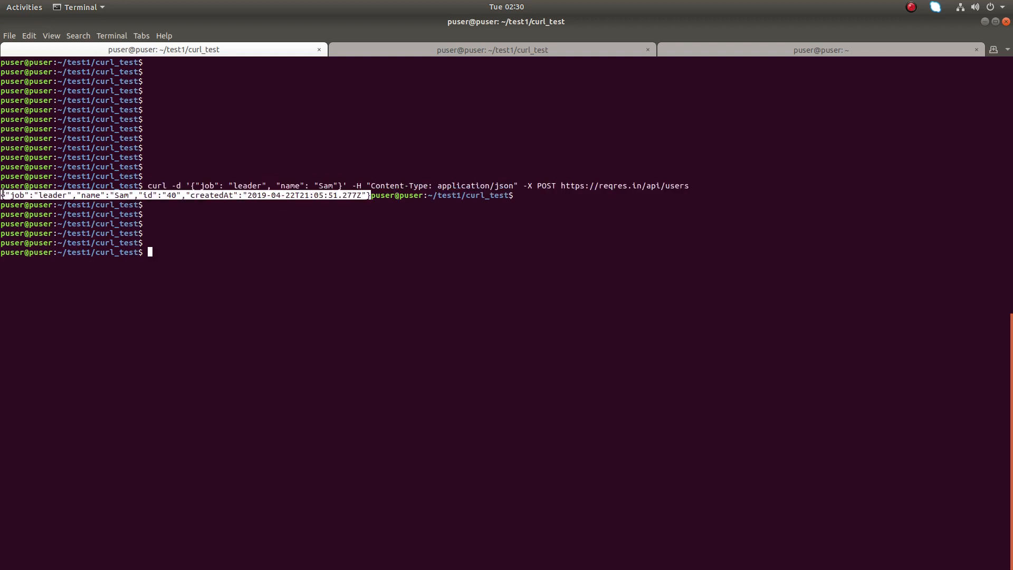
mouse_move(153, 224)
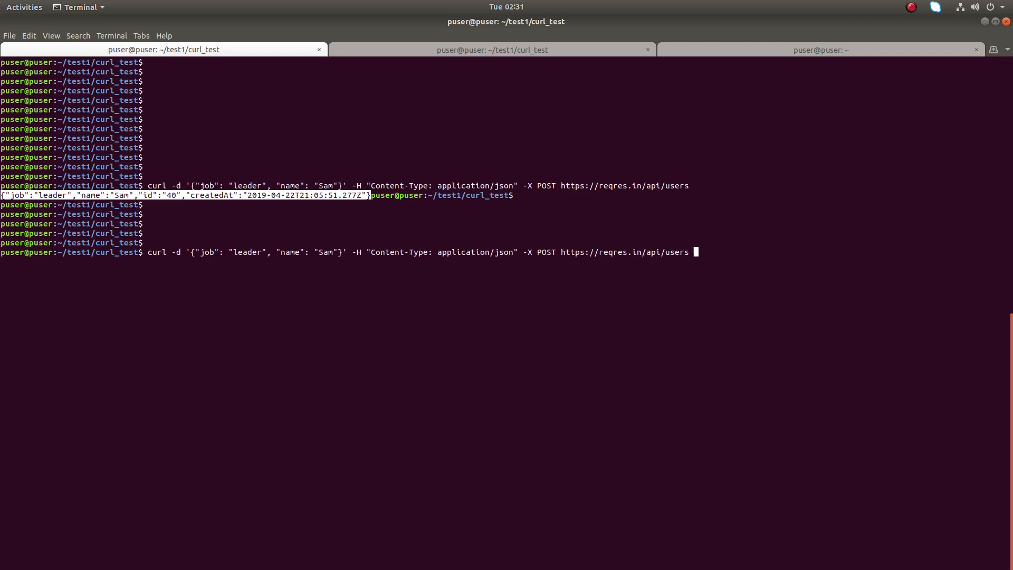
Re-run the curl POST piped through python -m json.tool, printing an indented response with id 966
text(| python -m json.tool)
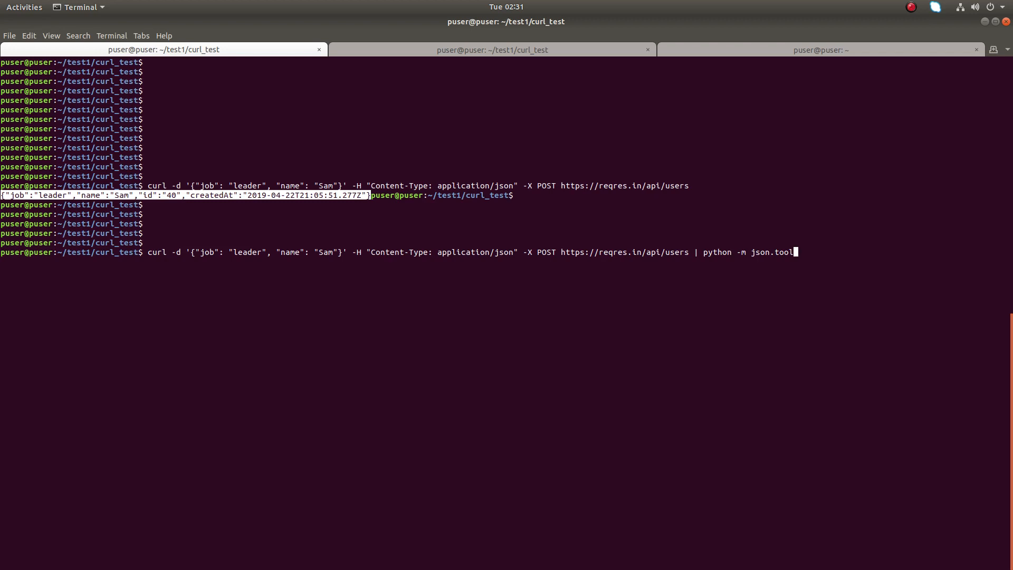
key(Return)
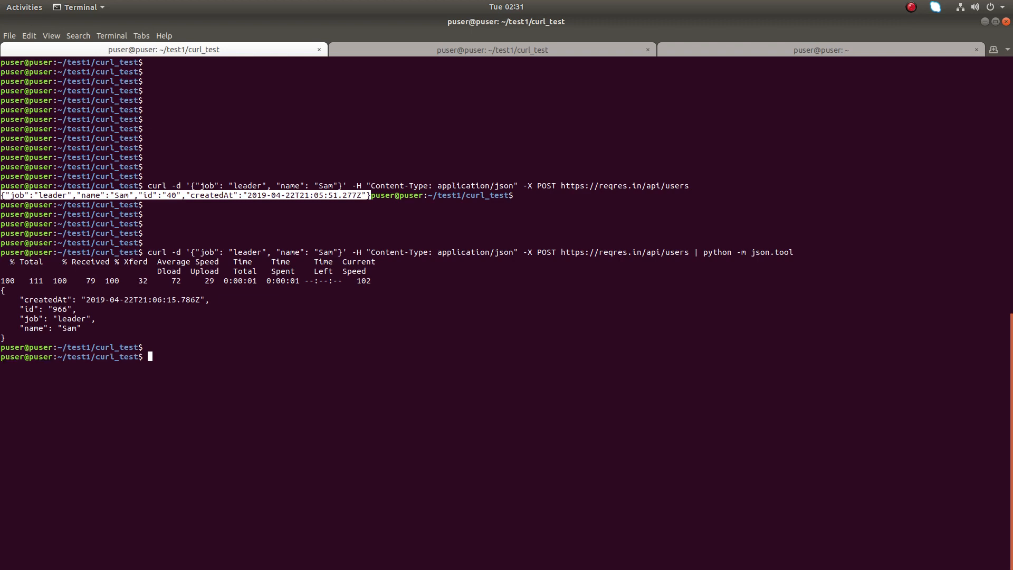
key(Return)
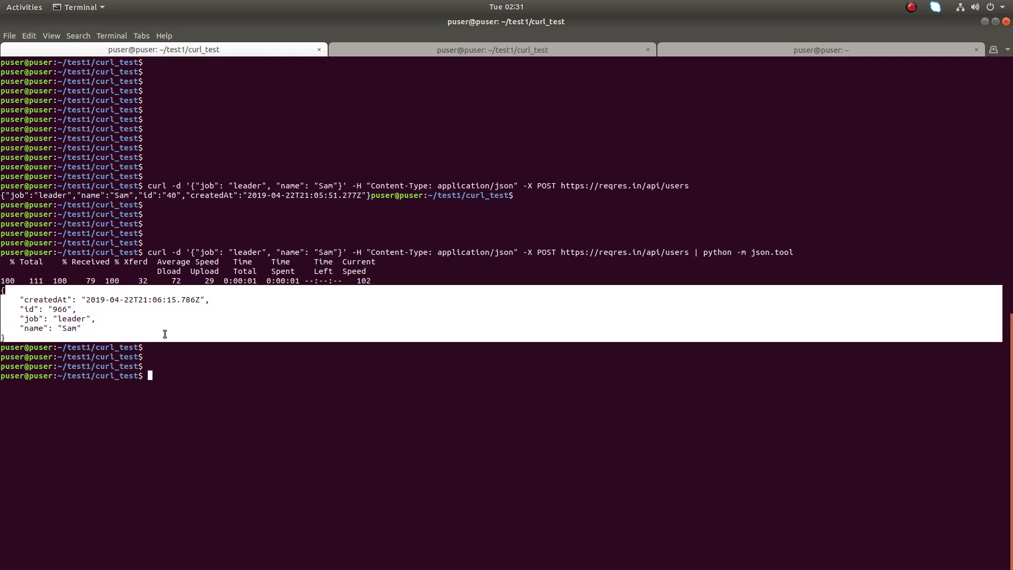
key(Return)
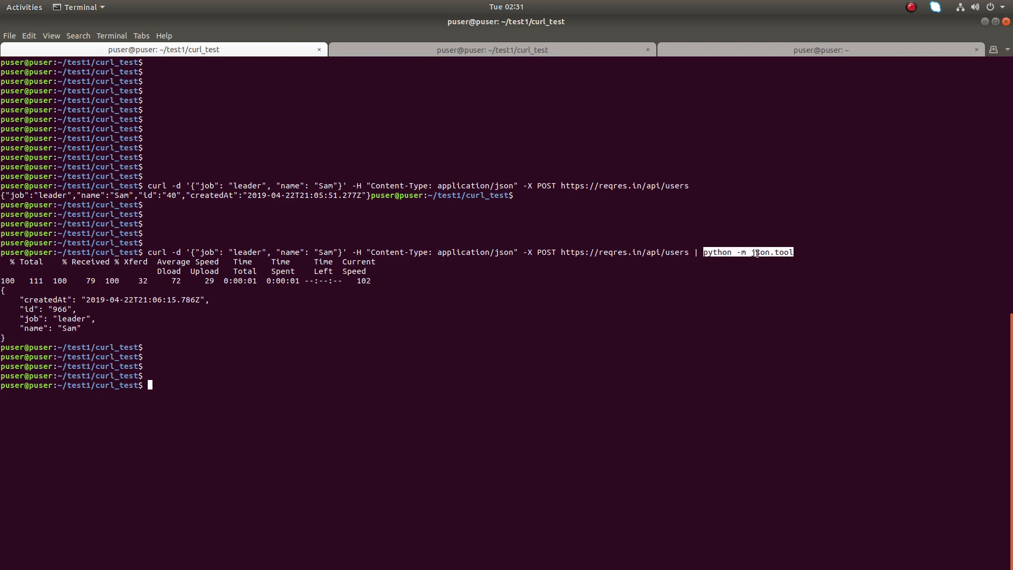
key(Return)
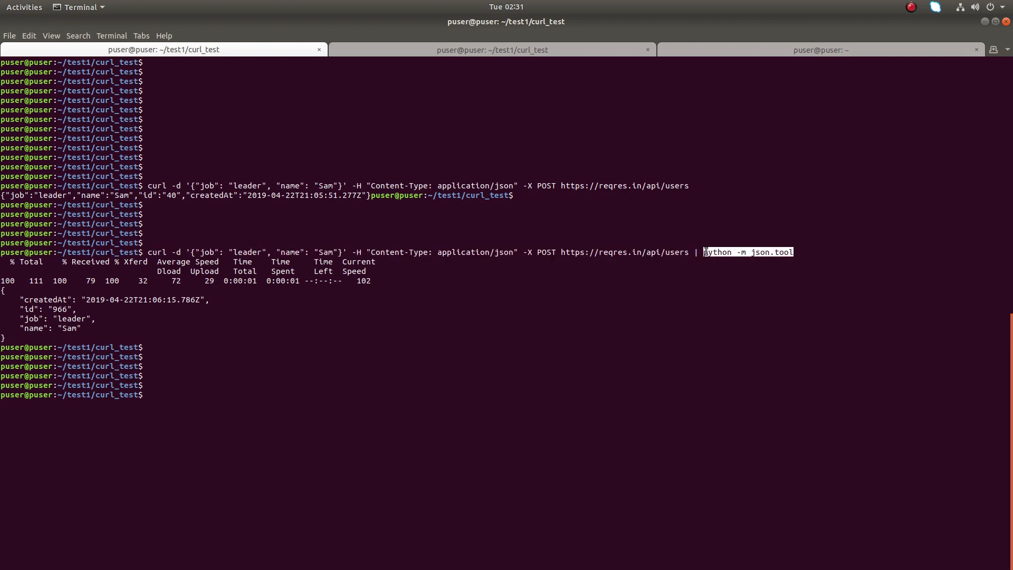
mouse_move(674, 306)
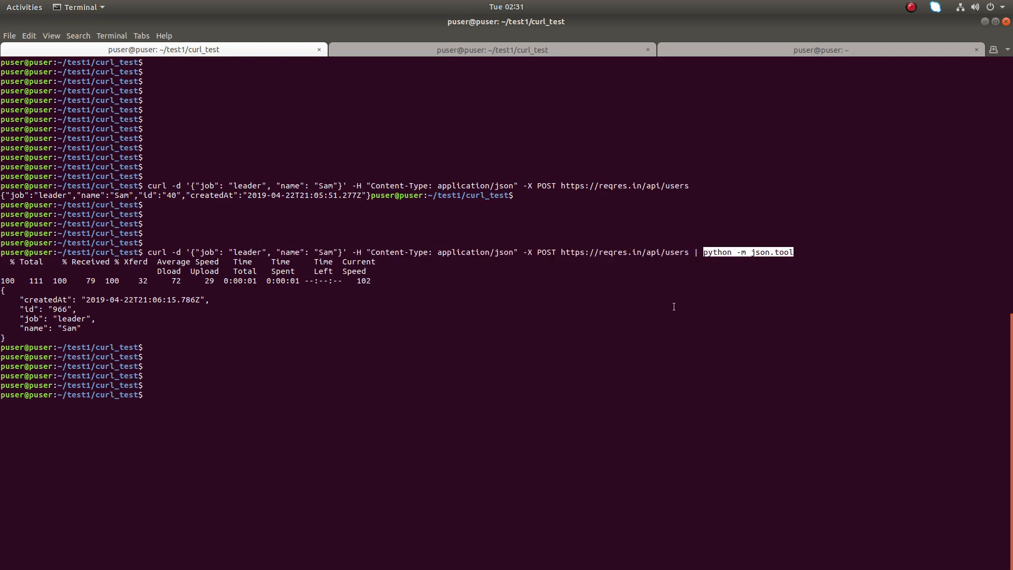